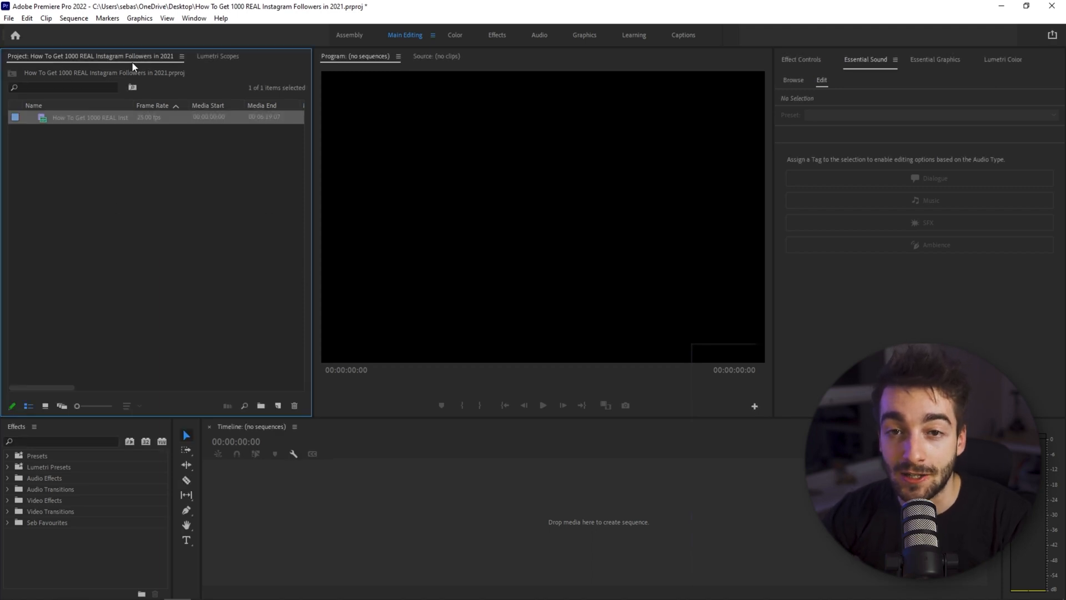
# Create a sequence by dragging the Instagram followers clip from the Project panel onto the empty timeline
pyautogui.moveTo(89, 117); pyautogui.dragTo(480, 516)
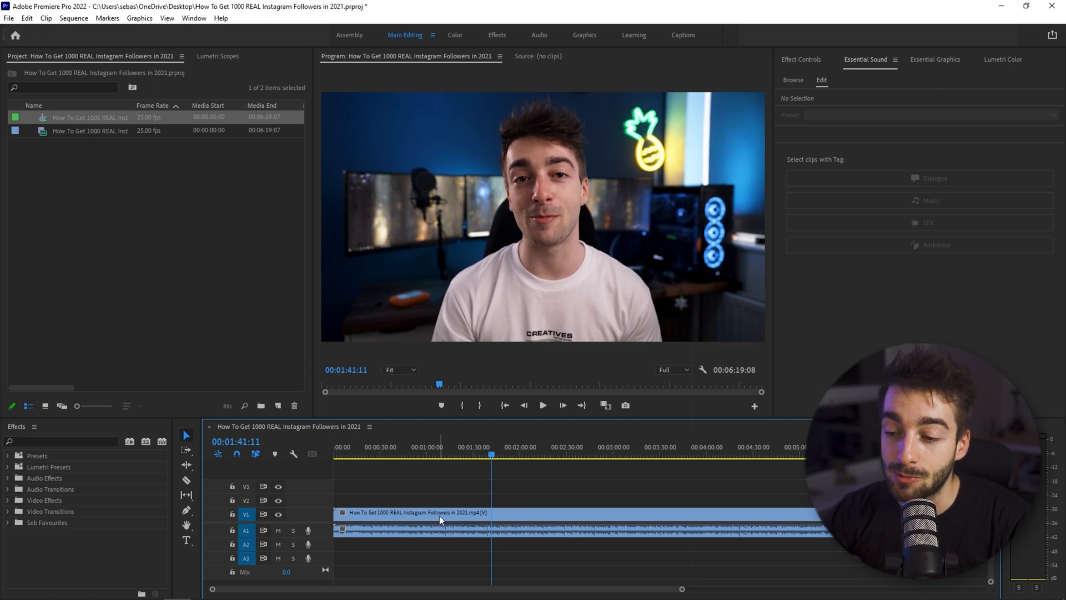
pyautogui.moveTo(444, 514)
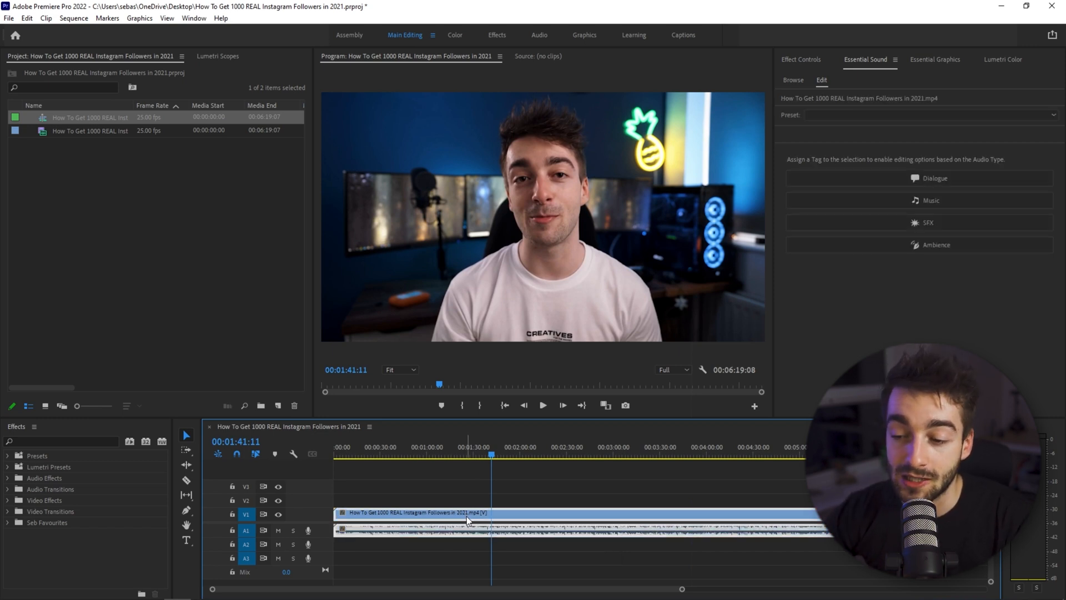
# Run Scene Edit Detection on the clip, applying a cut at each detected cut point
pyautogui.rightClick(467, 517)
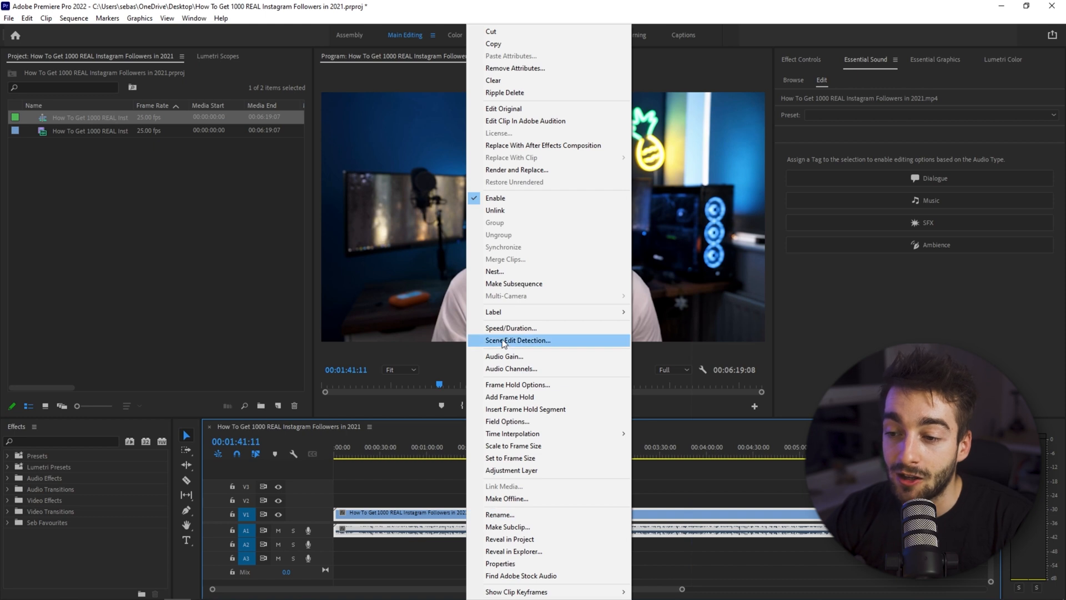
pyautogui.click(517, 341)
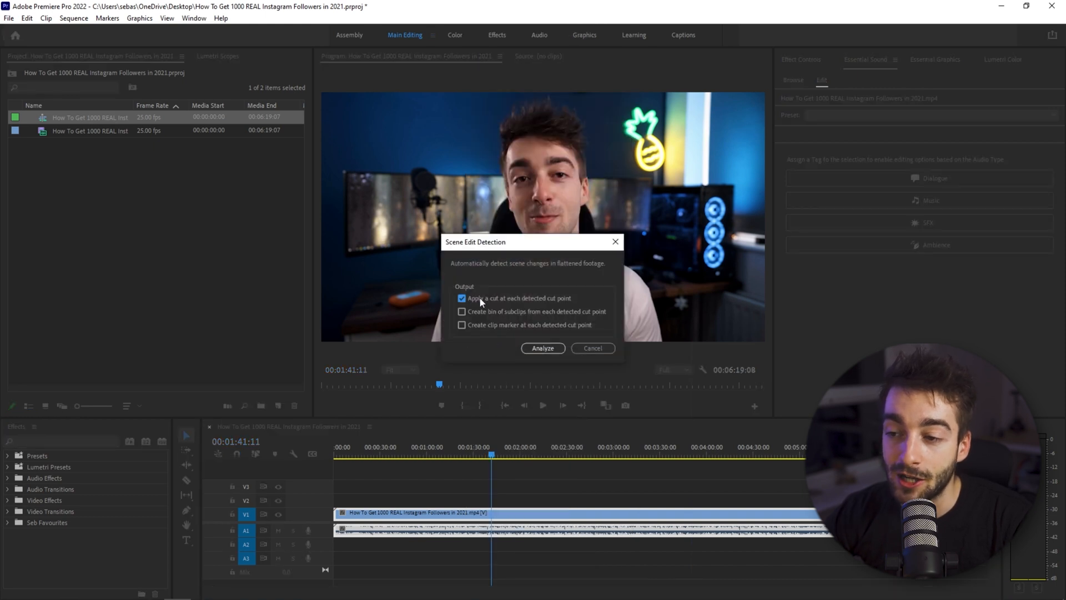
pyautogui.click(542, 348)
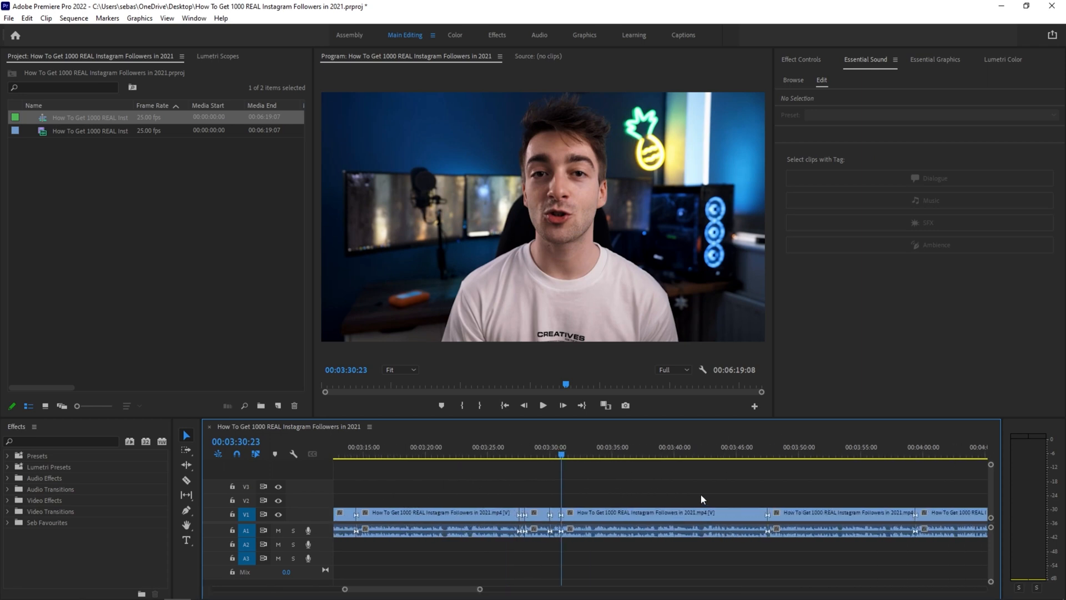
pyautogui.click(517, 528)
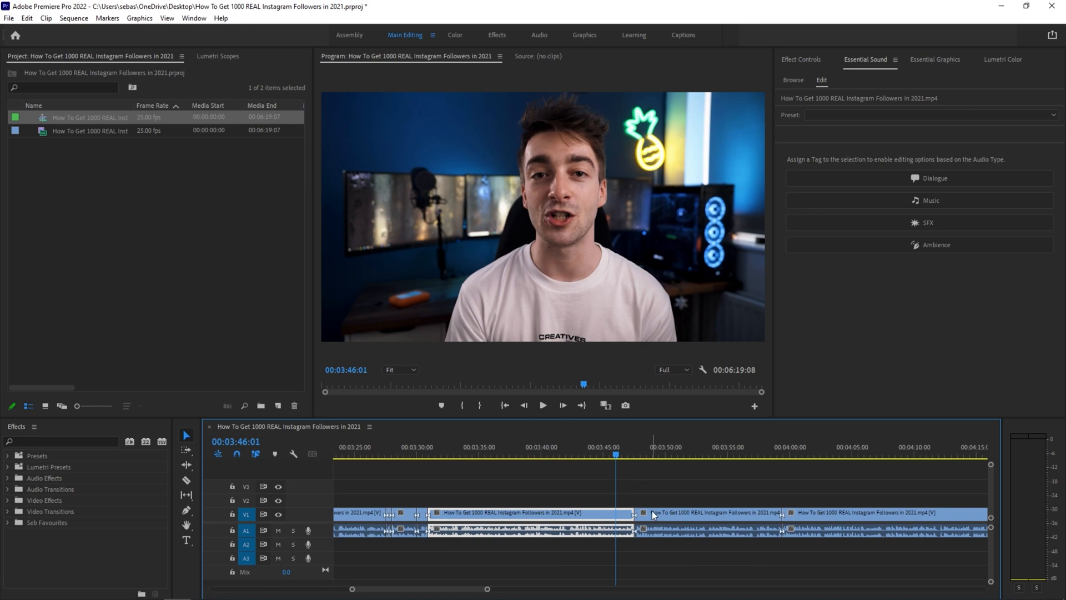
pyautogui.click(543, 406)
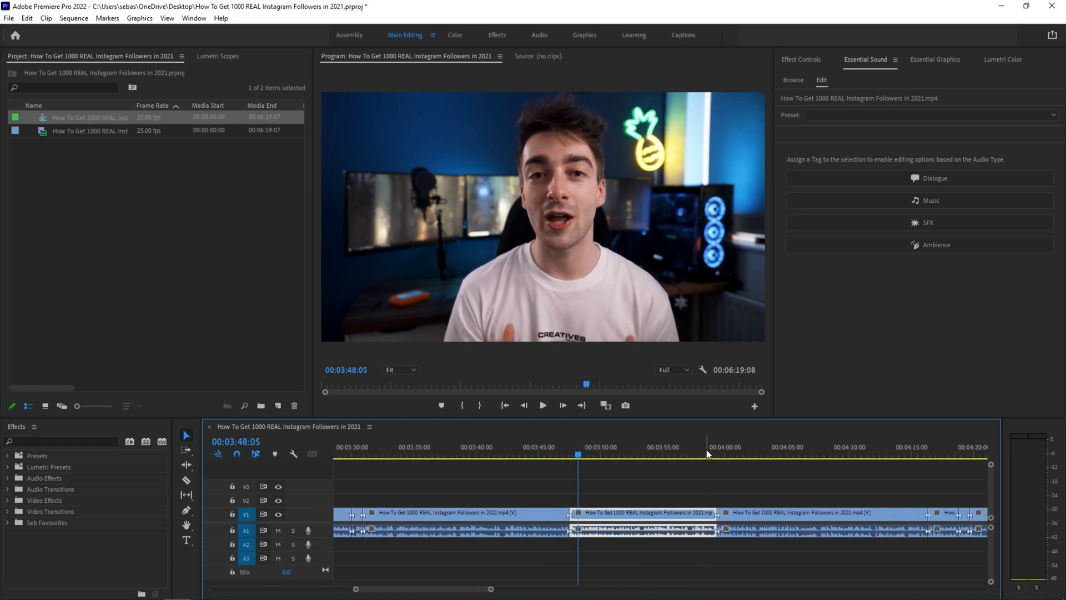
pyautogui.click(710, 453)
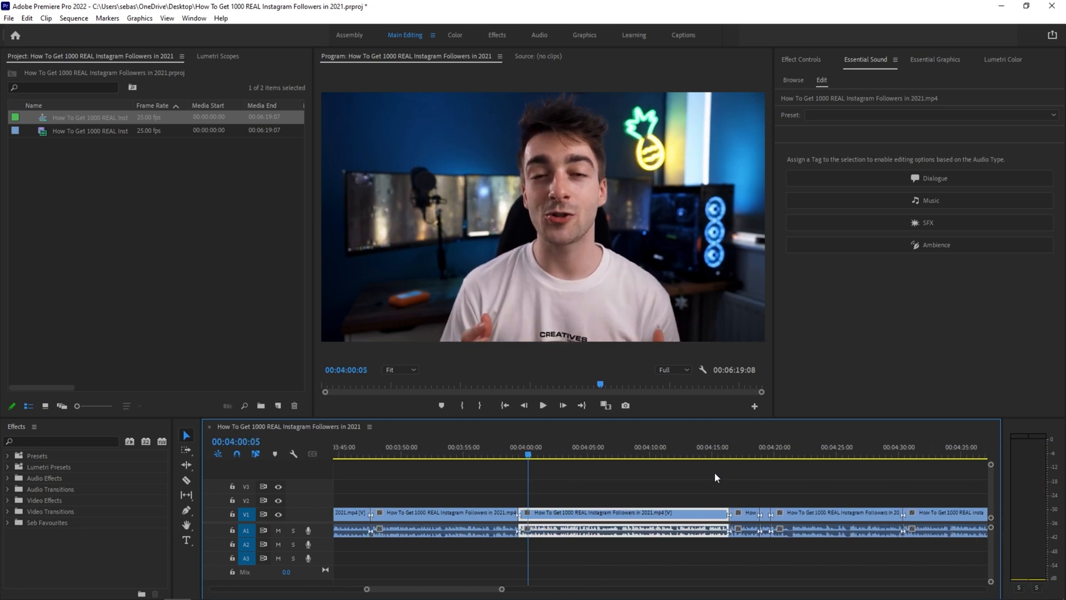
pyautogui.click(543, 404)
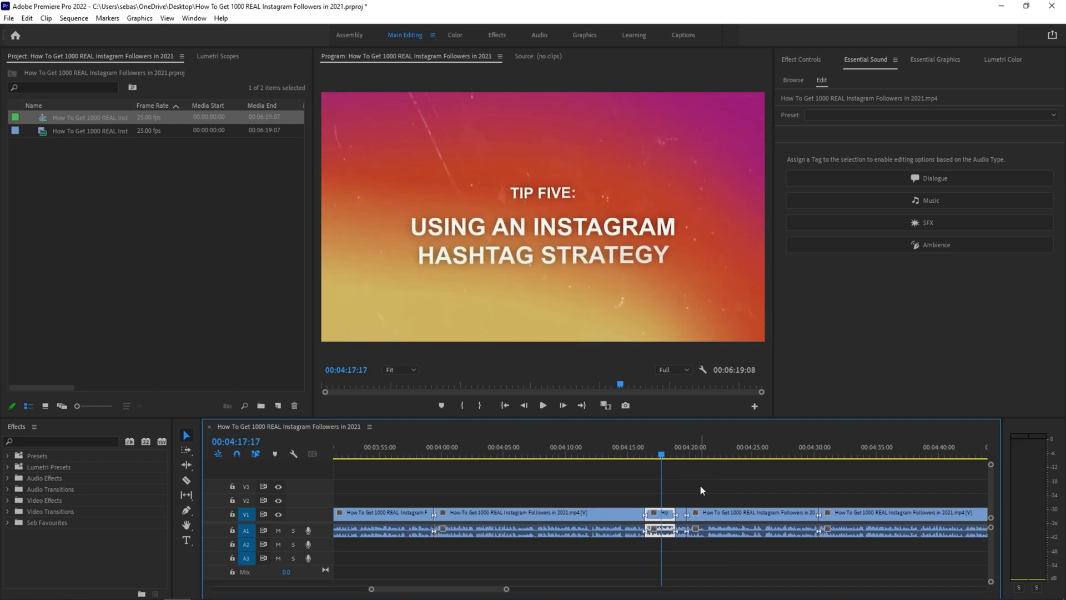
pyautogui.press('ctrl+s')
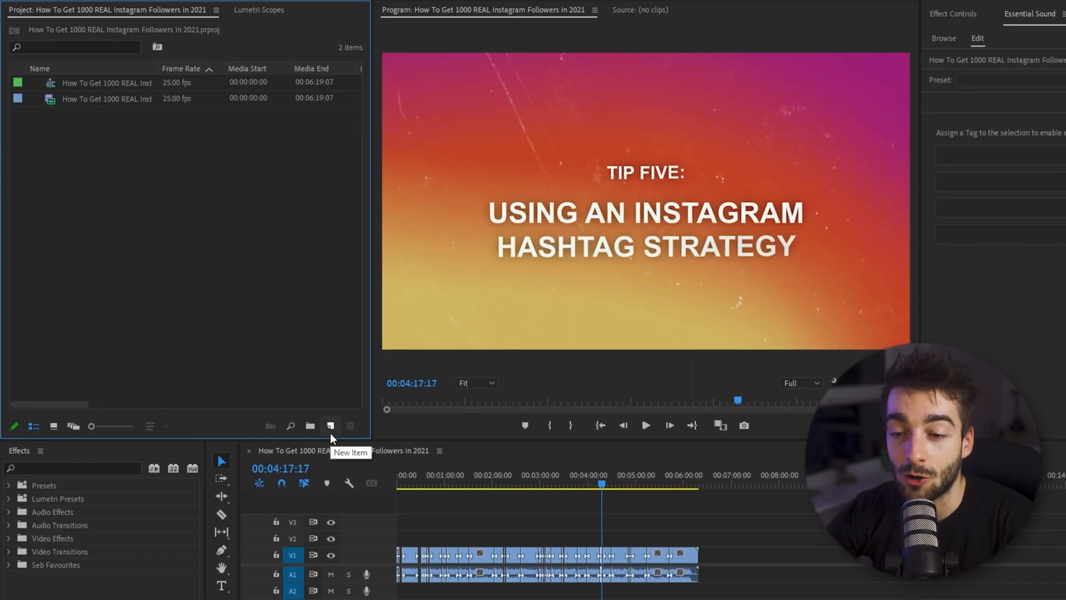
# Start a New Sequence using the custom Instagram Reels TikTok preset and verify its 1080×1920 frame size
pyautogui.click(330, 425)
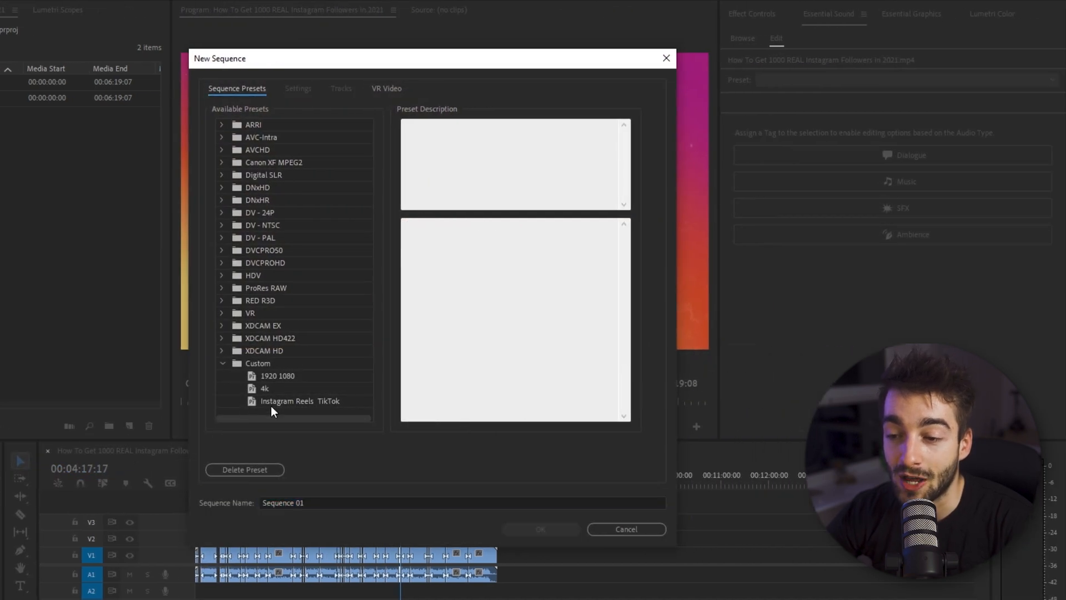
pyautogui.click(299, 401)
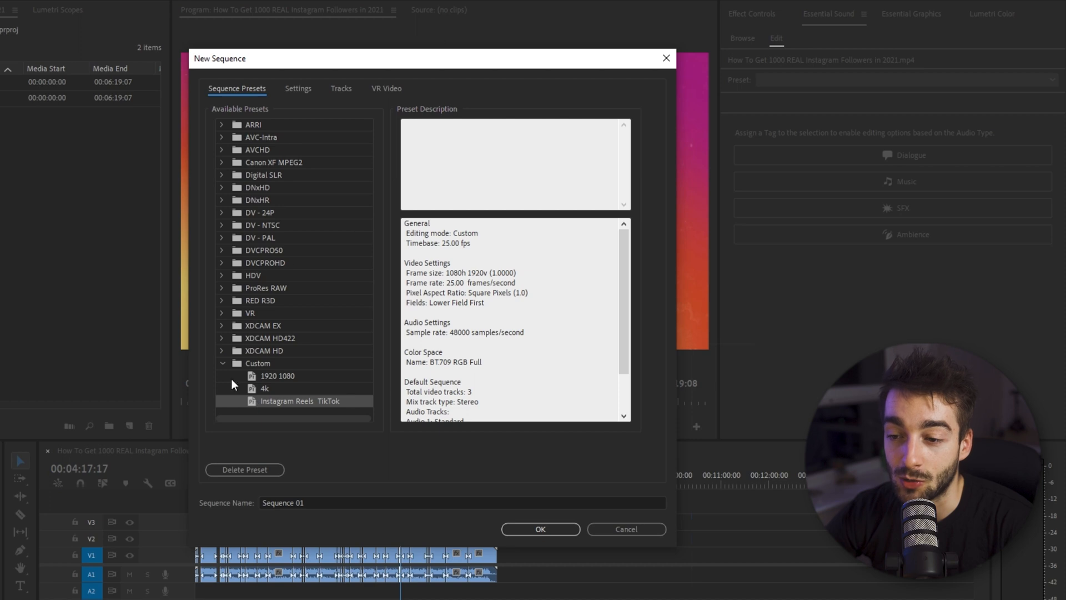
pyautogui.click(298, 89)
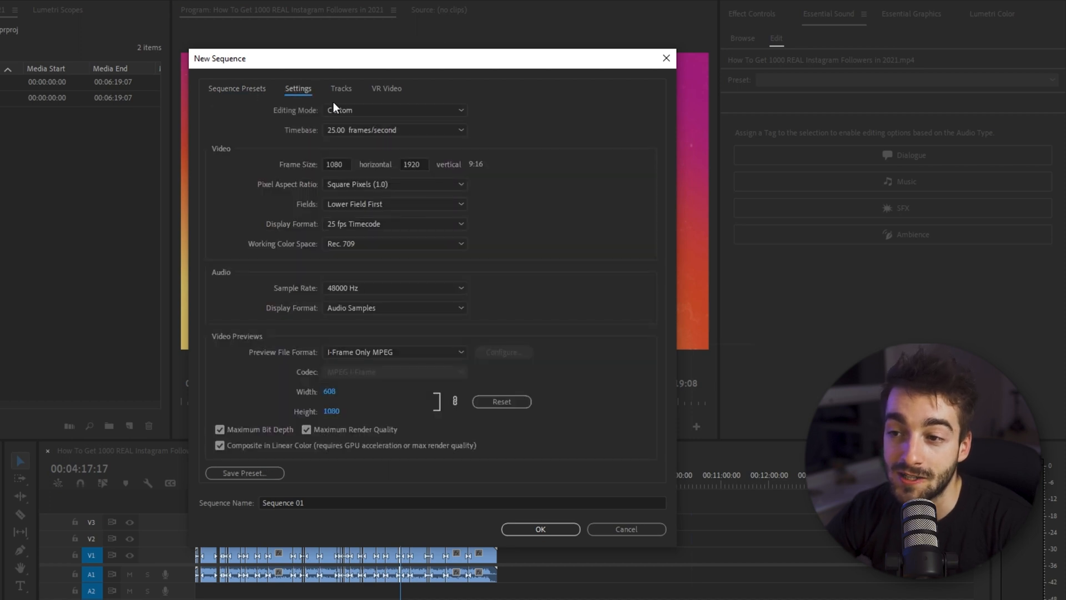
pyautogui.moveTo(361, 117)
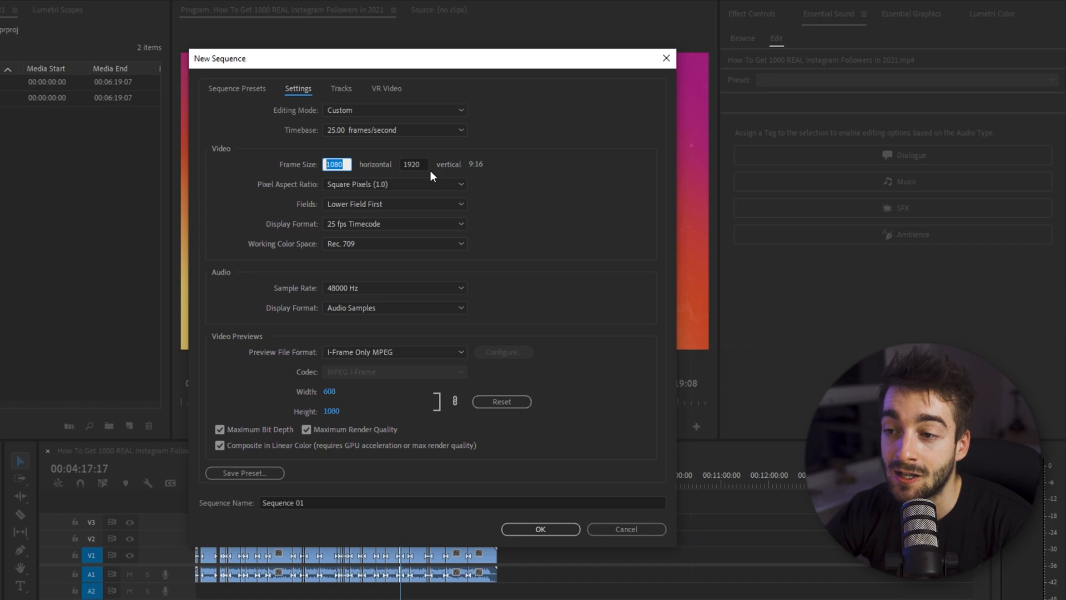
pyautogui.click(413, 164)
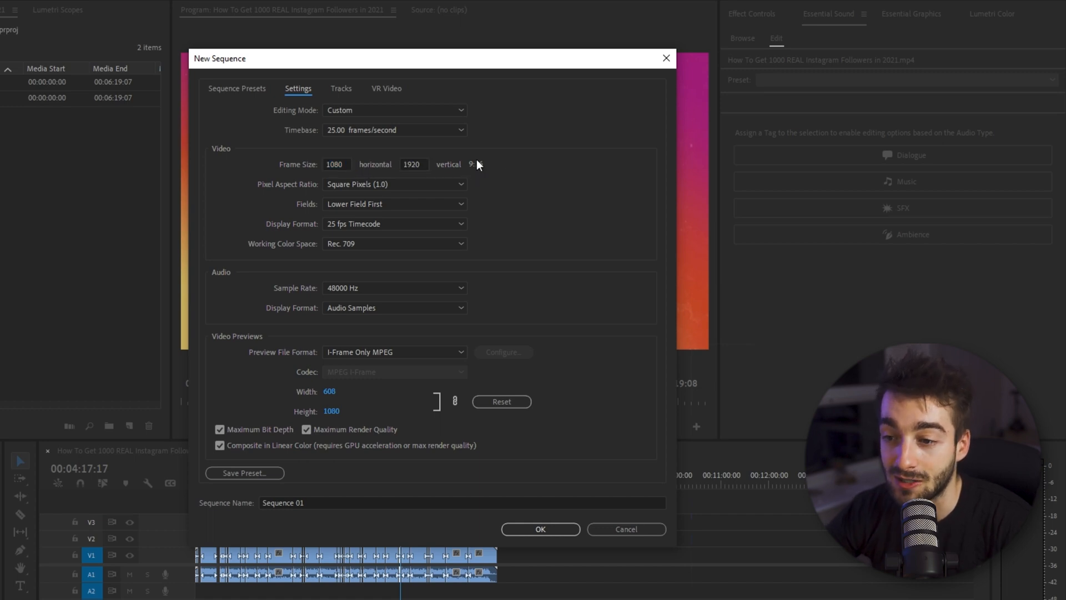
pyautogui.click(236, 88)
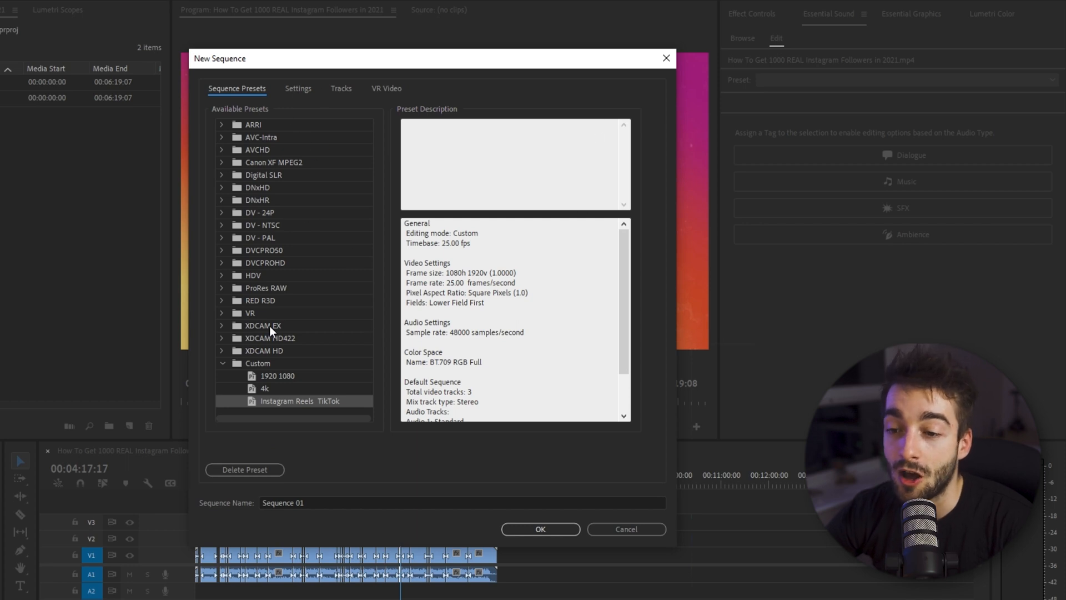
pyautogui.moveTo(306, 91)
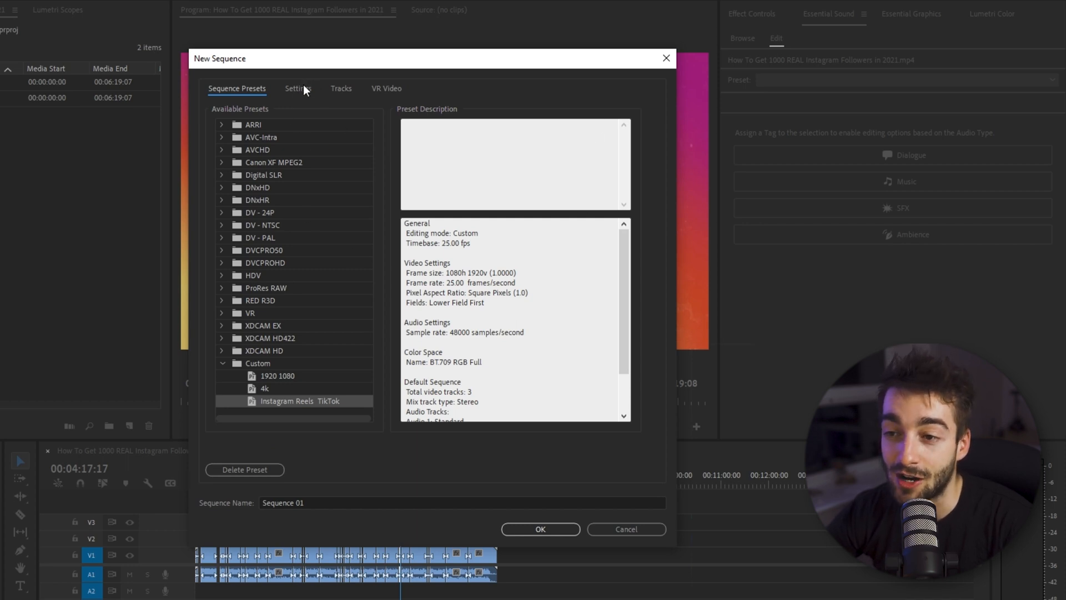
# Confirm the 1080×1920 settings and create the sequence named 'how to get 1000'
pyautogui.click(298, 89)
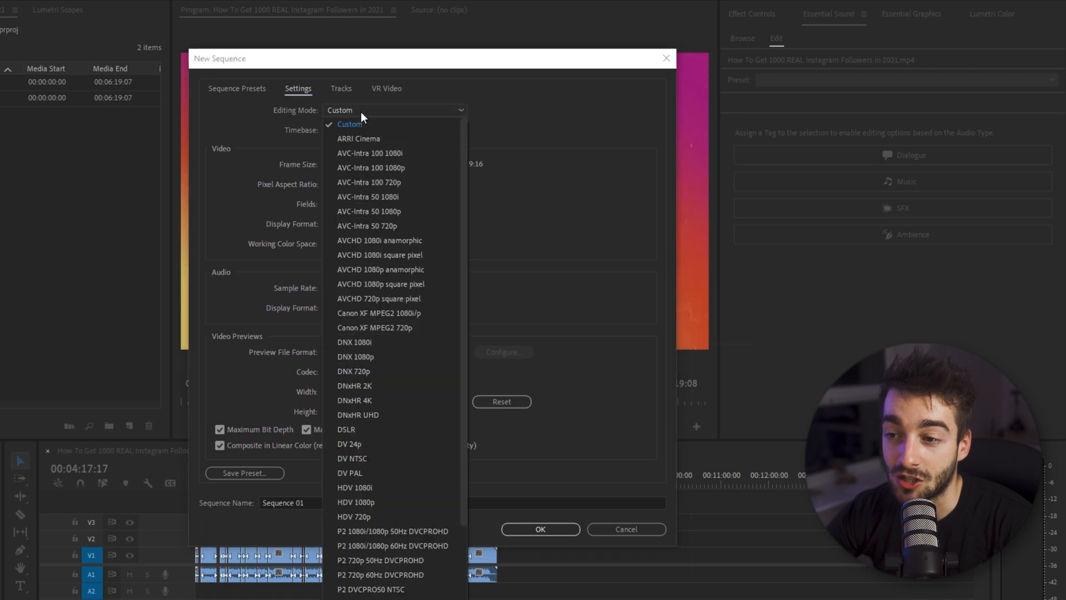
pyautogui.click(350, 124)
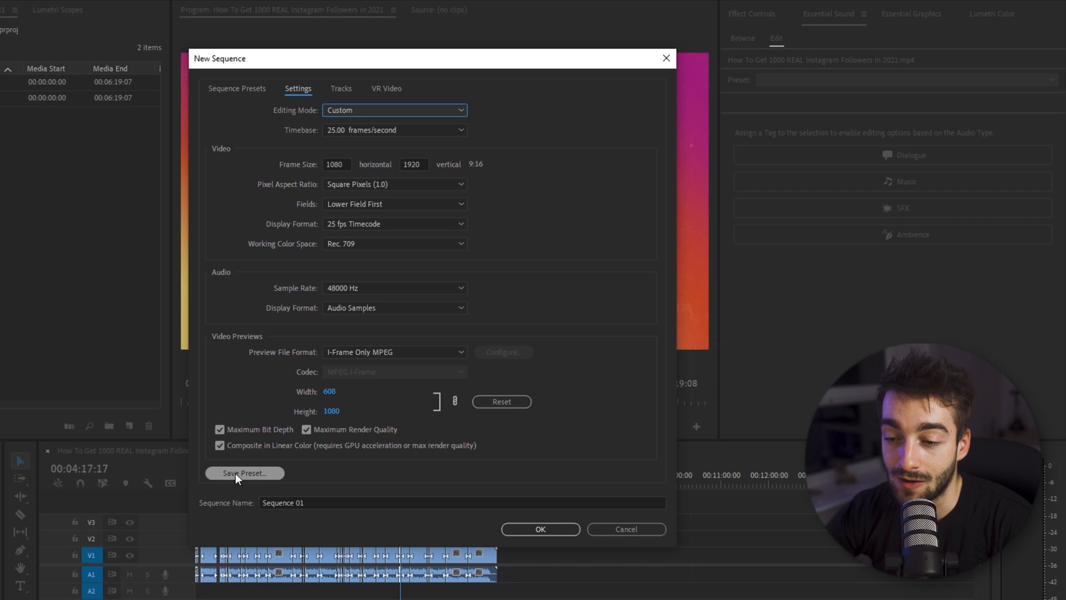
pyautogui.moveTo(489, 547)
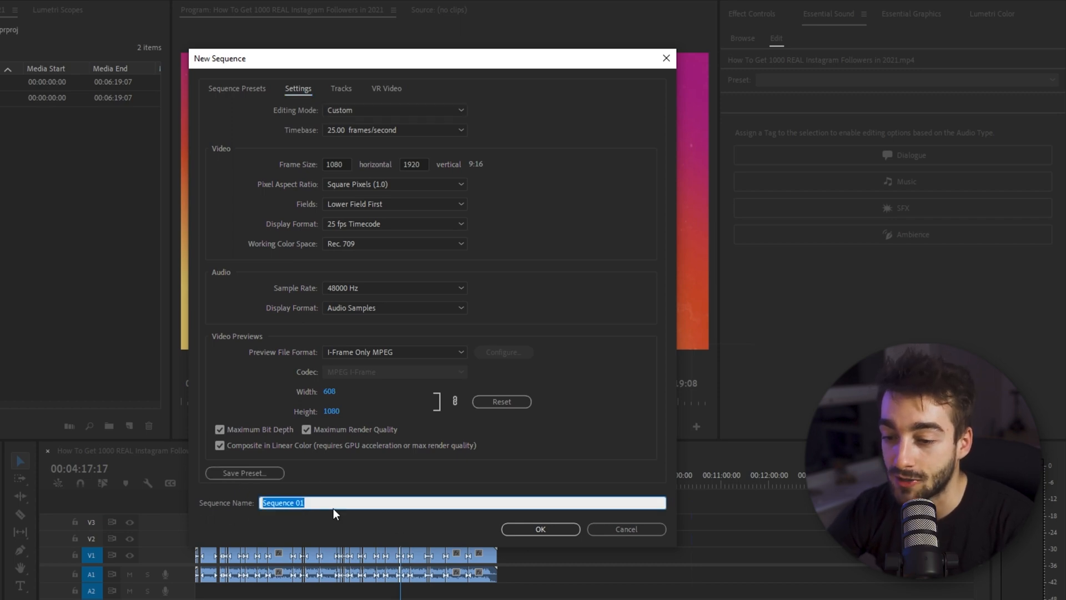
pyautogui.write('how to get 1000')
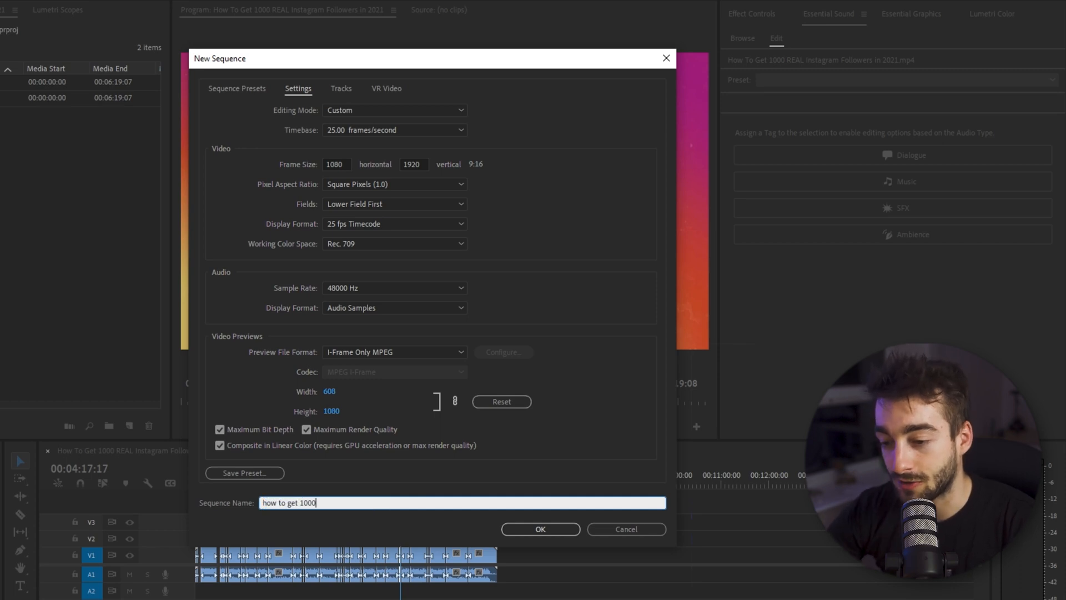
pyautogui.click(541, 529)
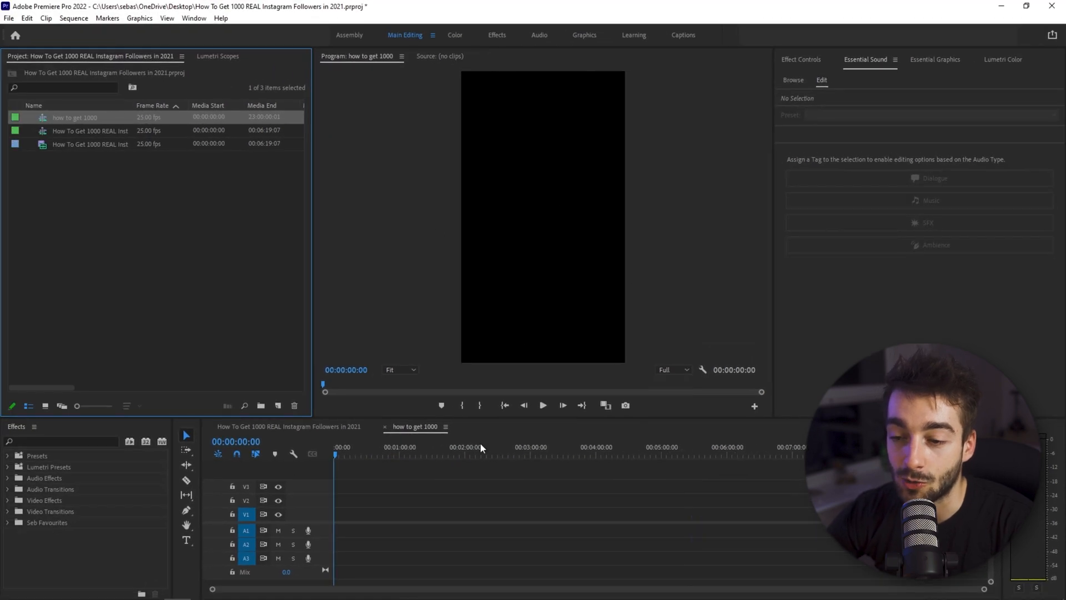
# Copy the intro and tip clips from the original sequence and paste them into 'how to get 1000'
pyautogui.click(289, 426)
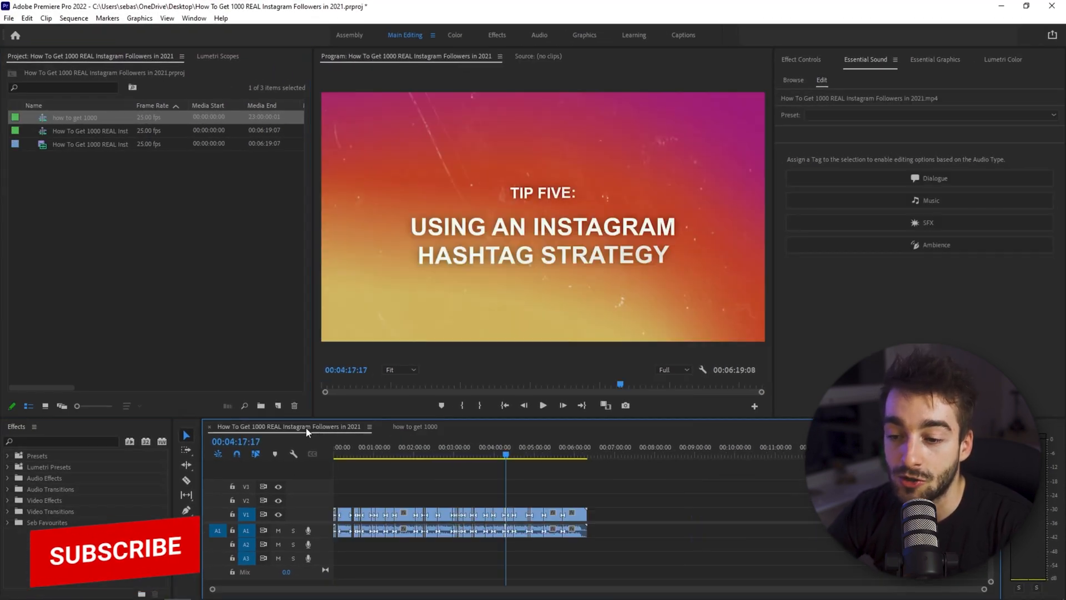
pyautogui.click(393, 458)
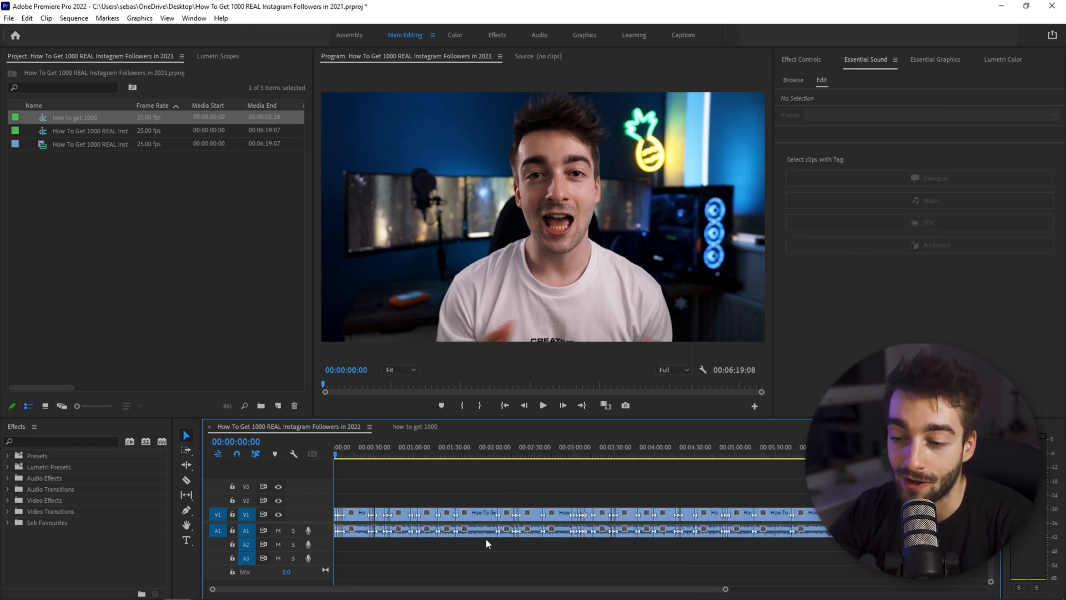
pyautogui.click(400, 513)
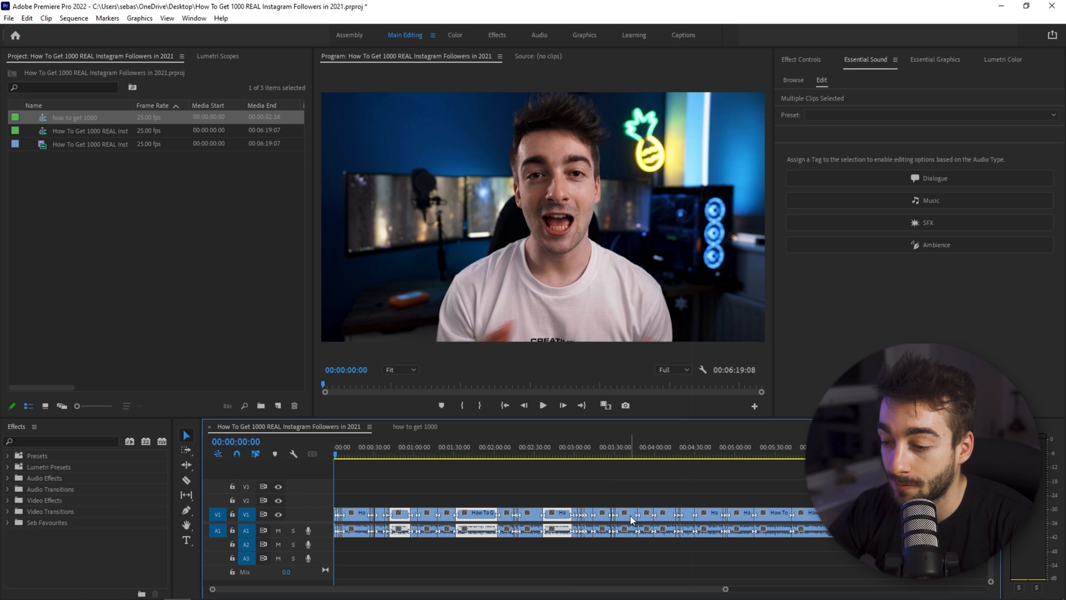
pyautogui.moveTo(545, 495)
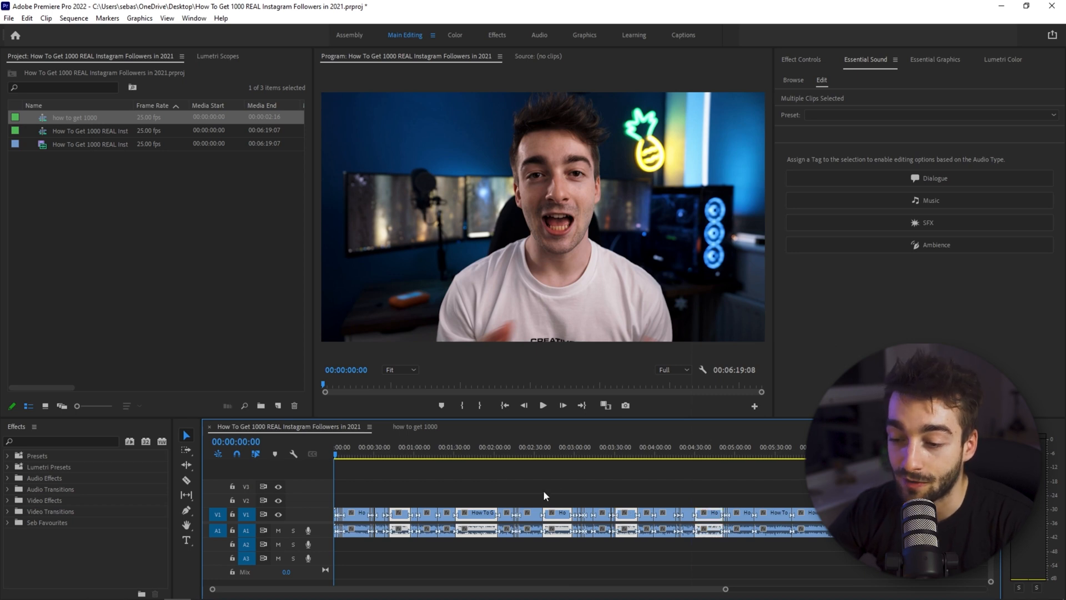
pyautogui.click(415, 427)
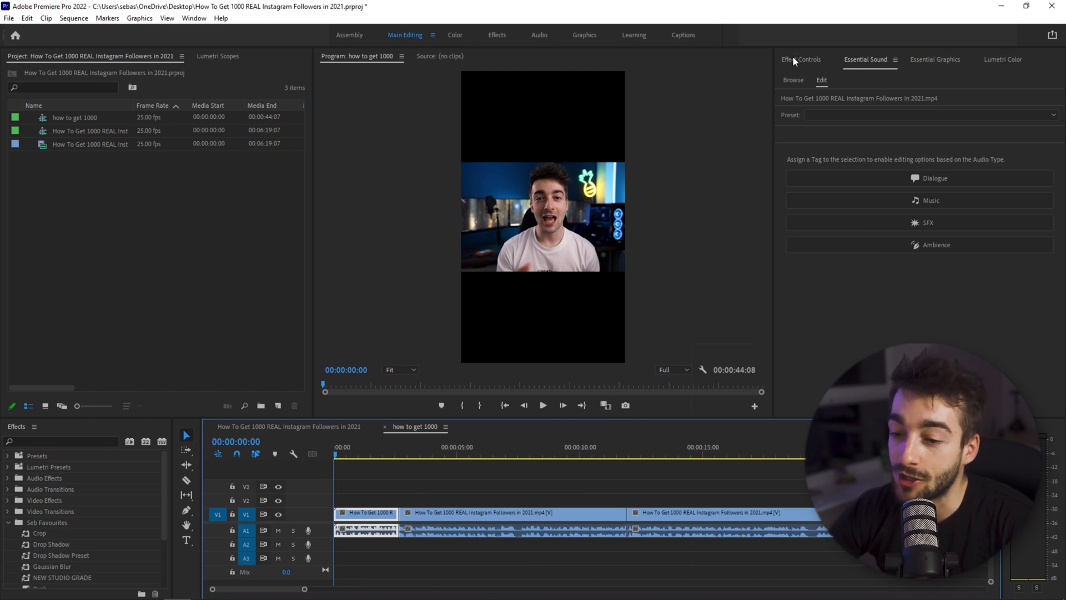
# Show the first clip's Motion and Scale settings in Effect Controls
pyautogui.click(799, 59)
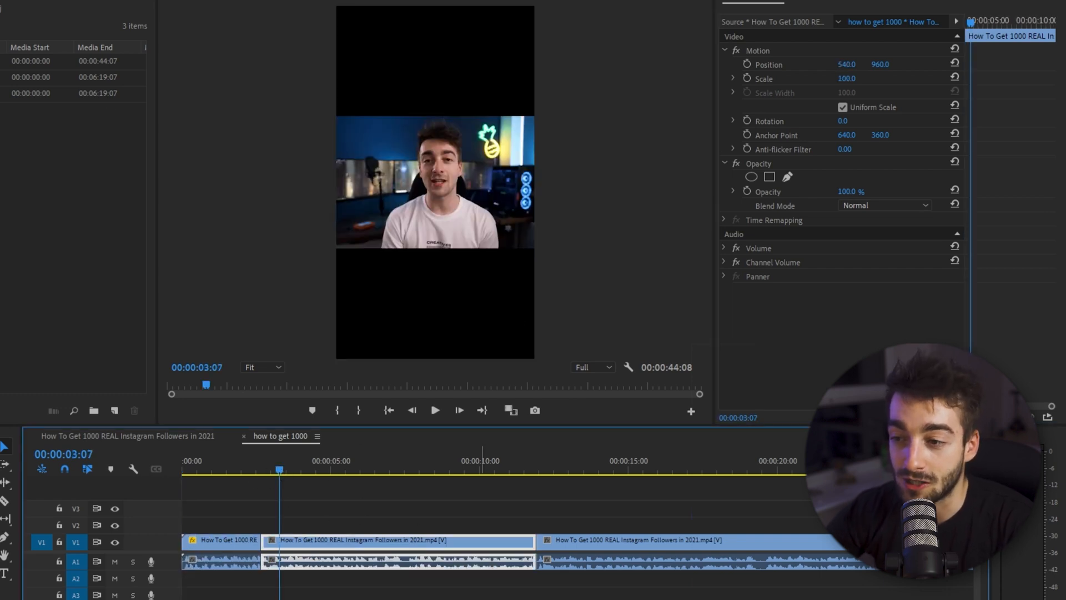
pyautogui.moveTo(351, 517)
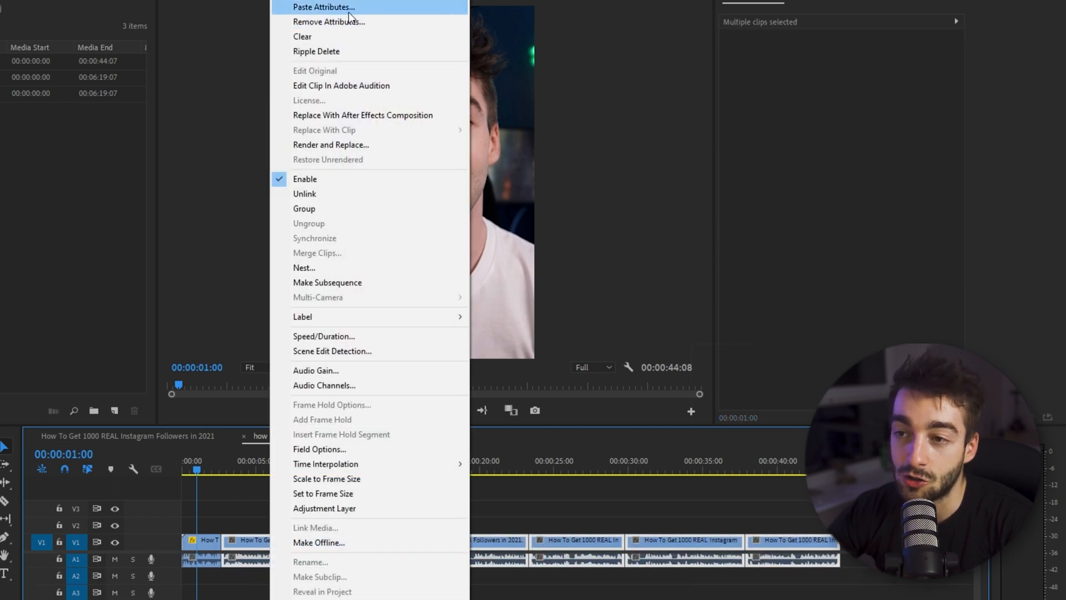
# Paste Attributes with Motion checked onto the selected clips so they fill the vertical frame
pyautogui.click(326, 7)
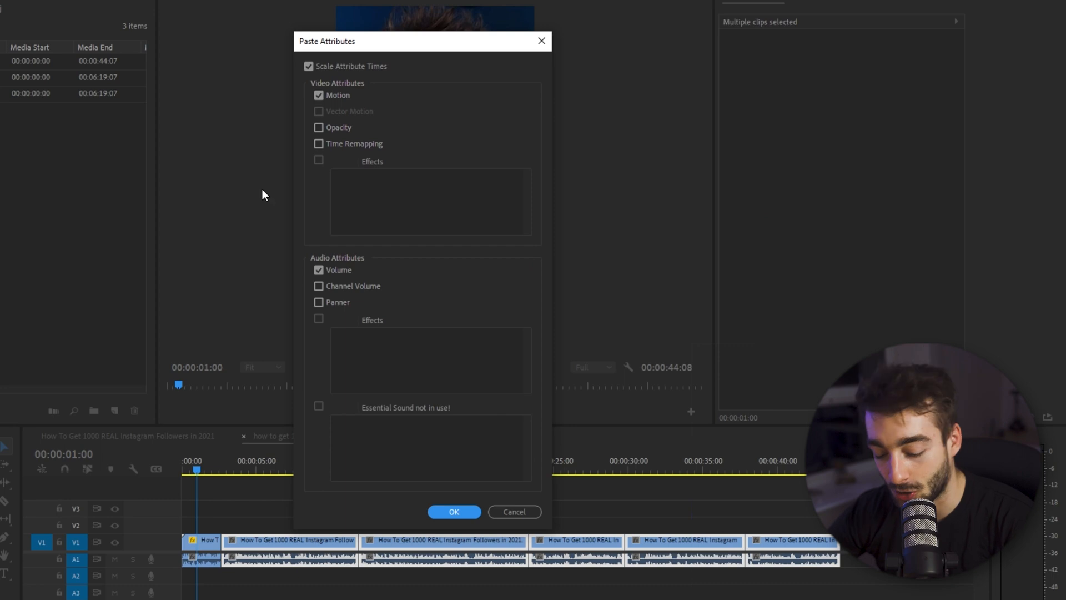
pyautogui.moveTo(321, 114)
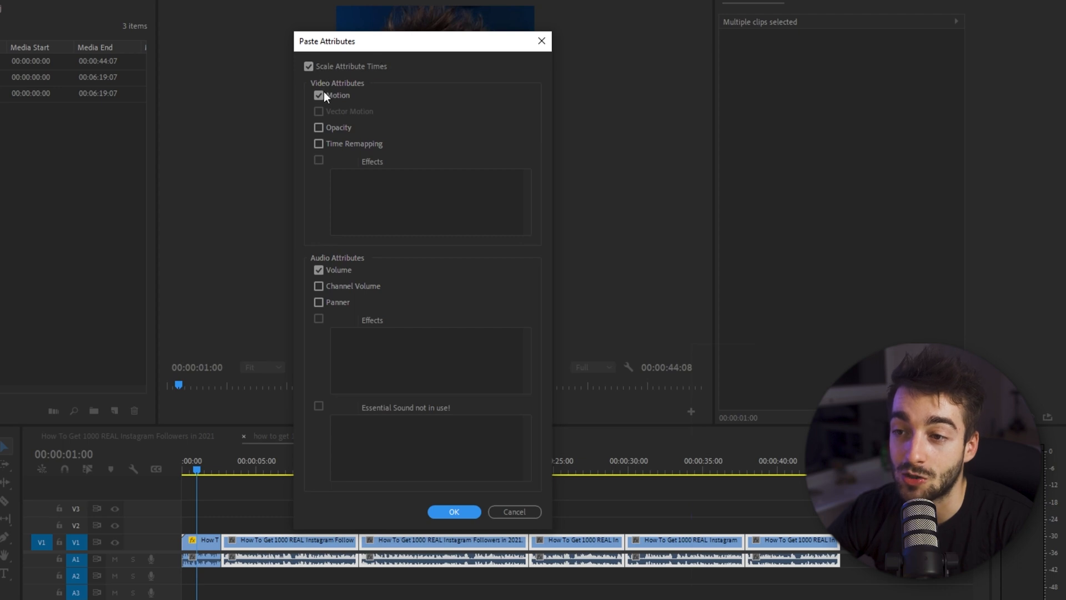
pyautogui.moveTo(346, 103)
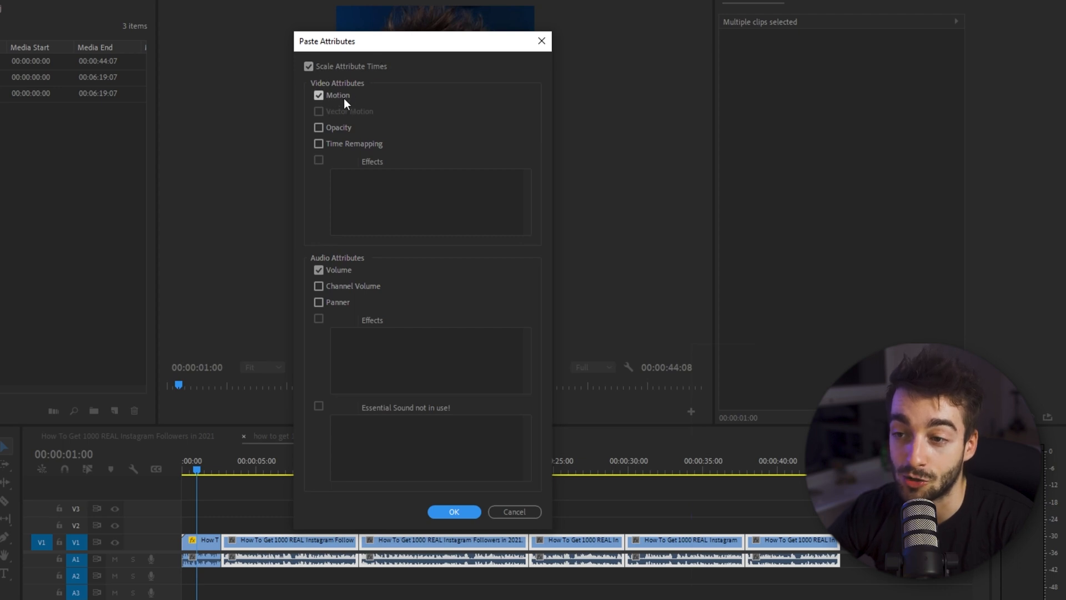
pyautogui.click(454, 511)
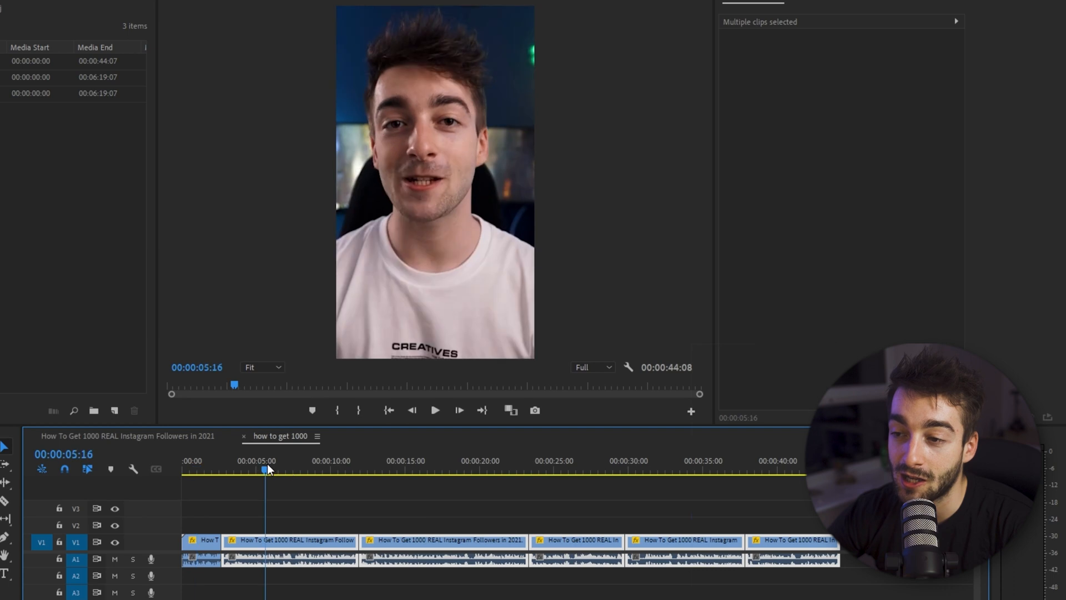
# Adjust Position X on individual tip clips at scale 269 to recentre the speaker, saving the project
pyautogui.click(414, 469)
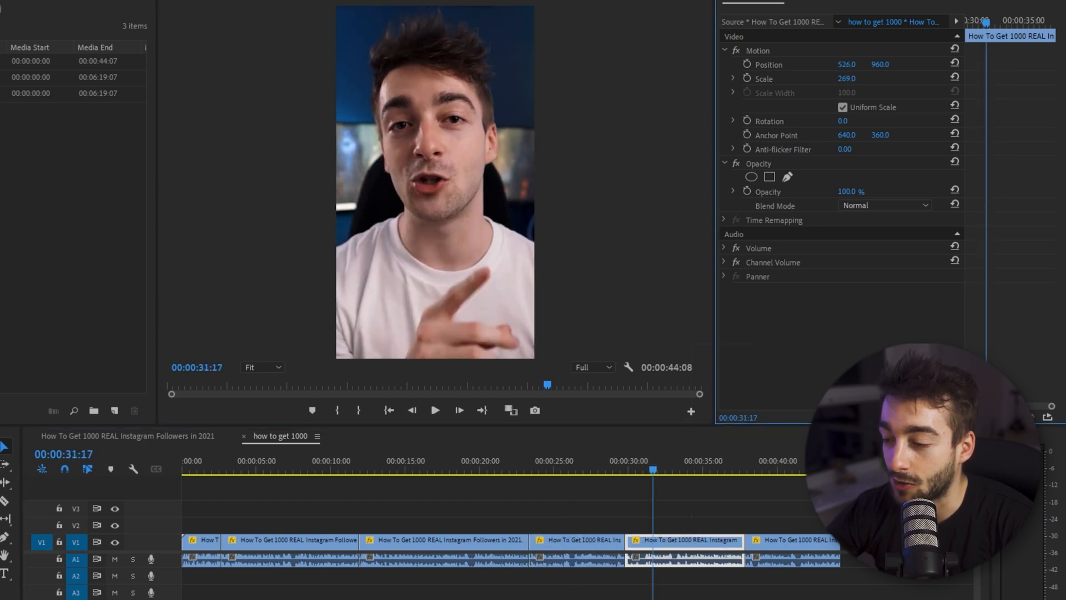
pyautogui.click(775, 478)
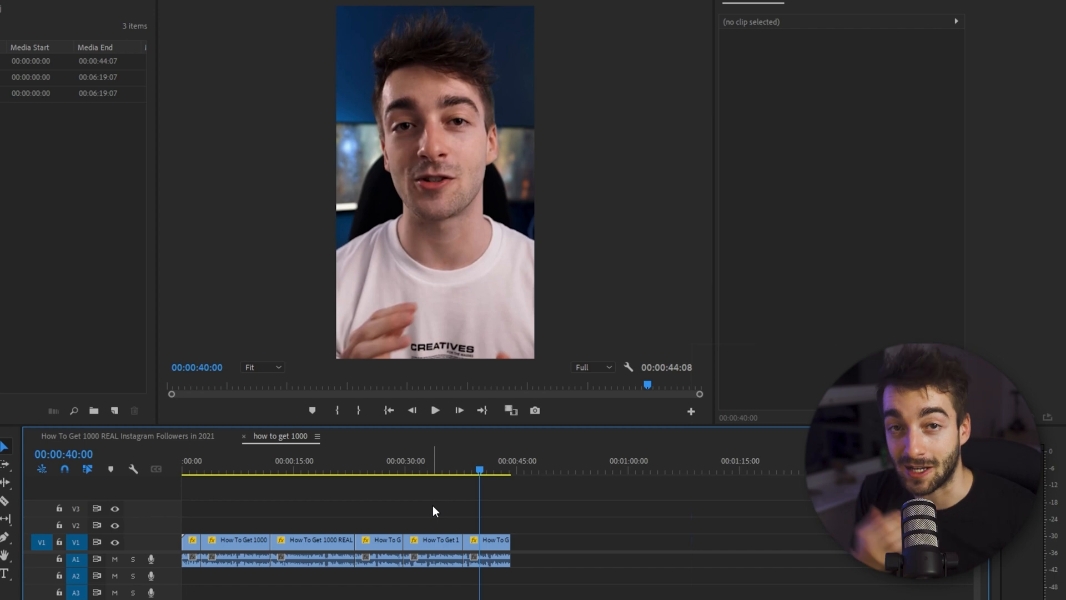
pyautogui.press('ctrl+s')
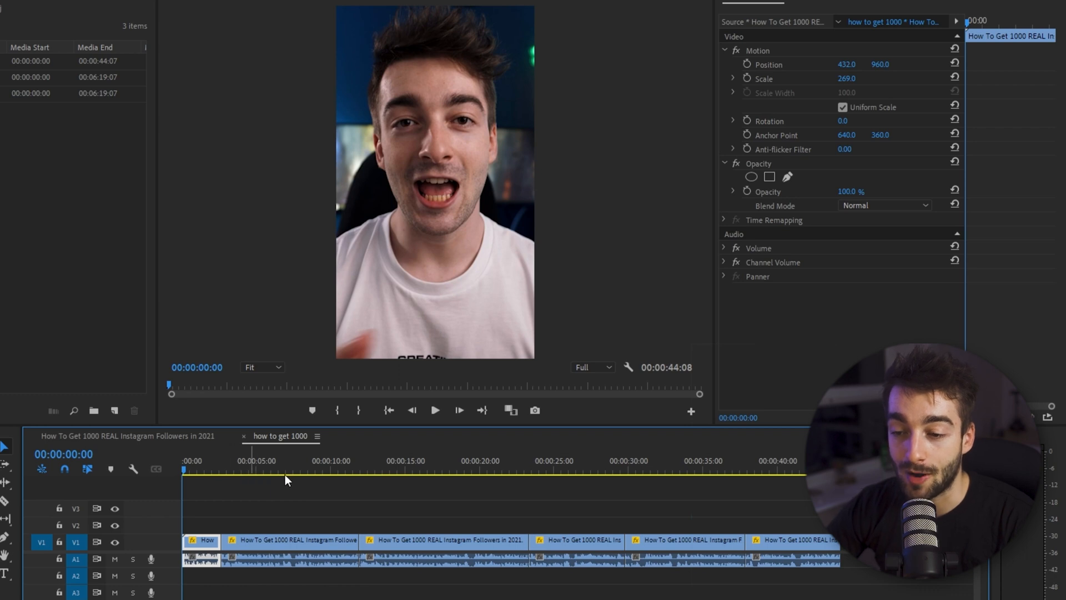
pyautogui.click(407, 470)
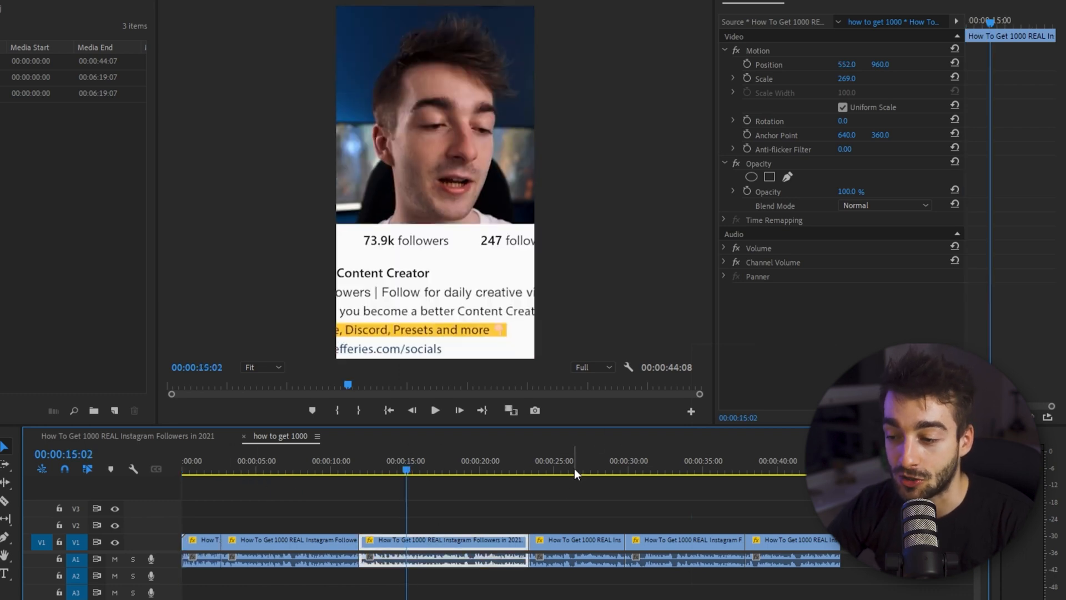